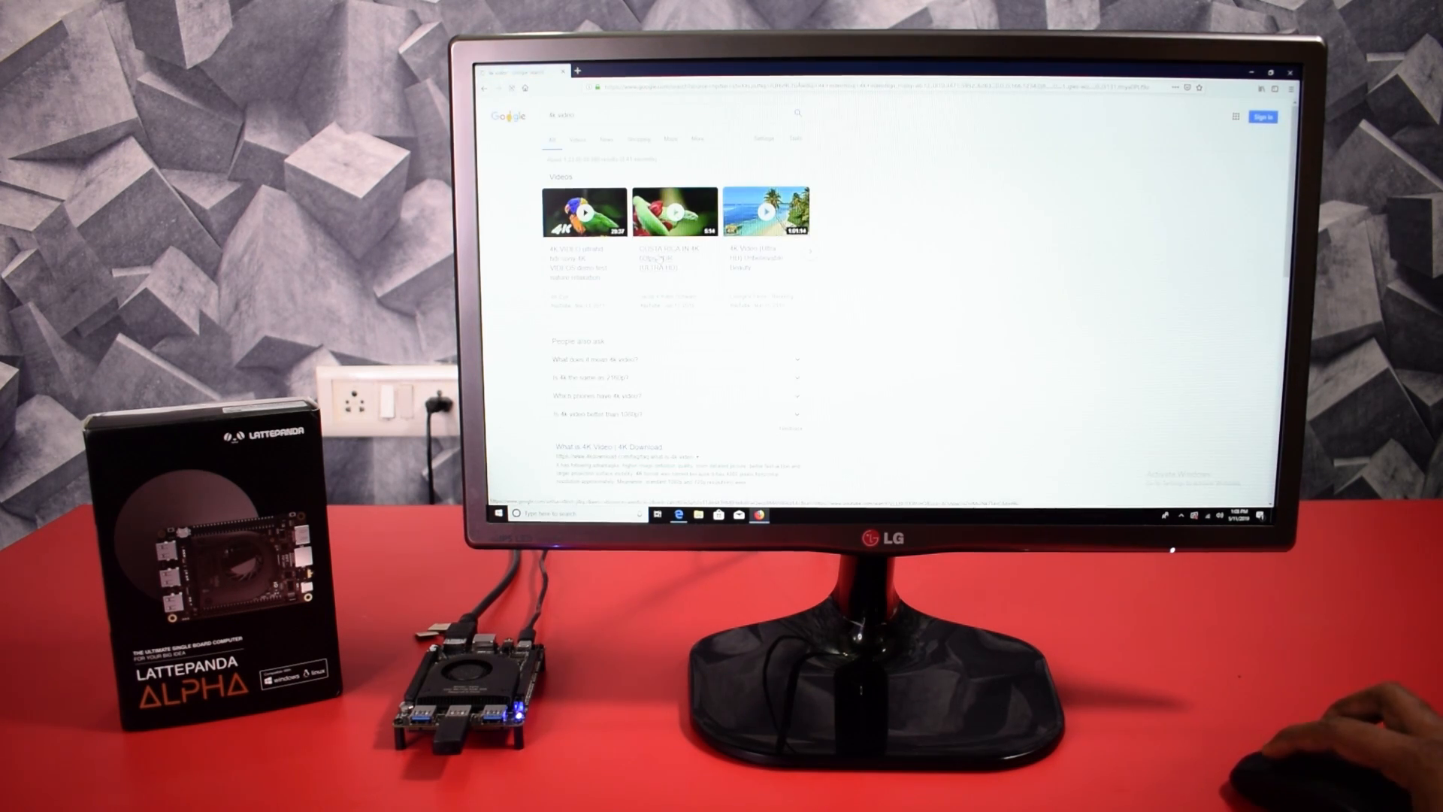
Open the 'COSTA RICA IN 4K 60fps HDR (ULTRA HD)' video from the Google 4K results
click(673, 212)
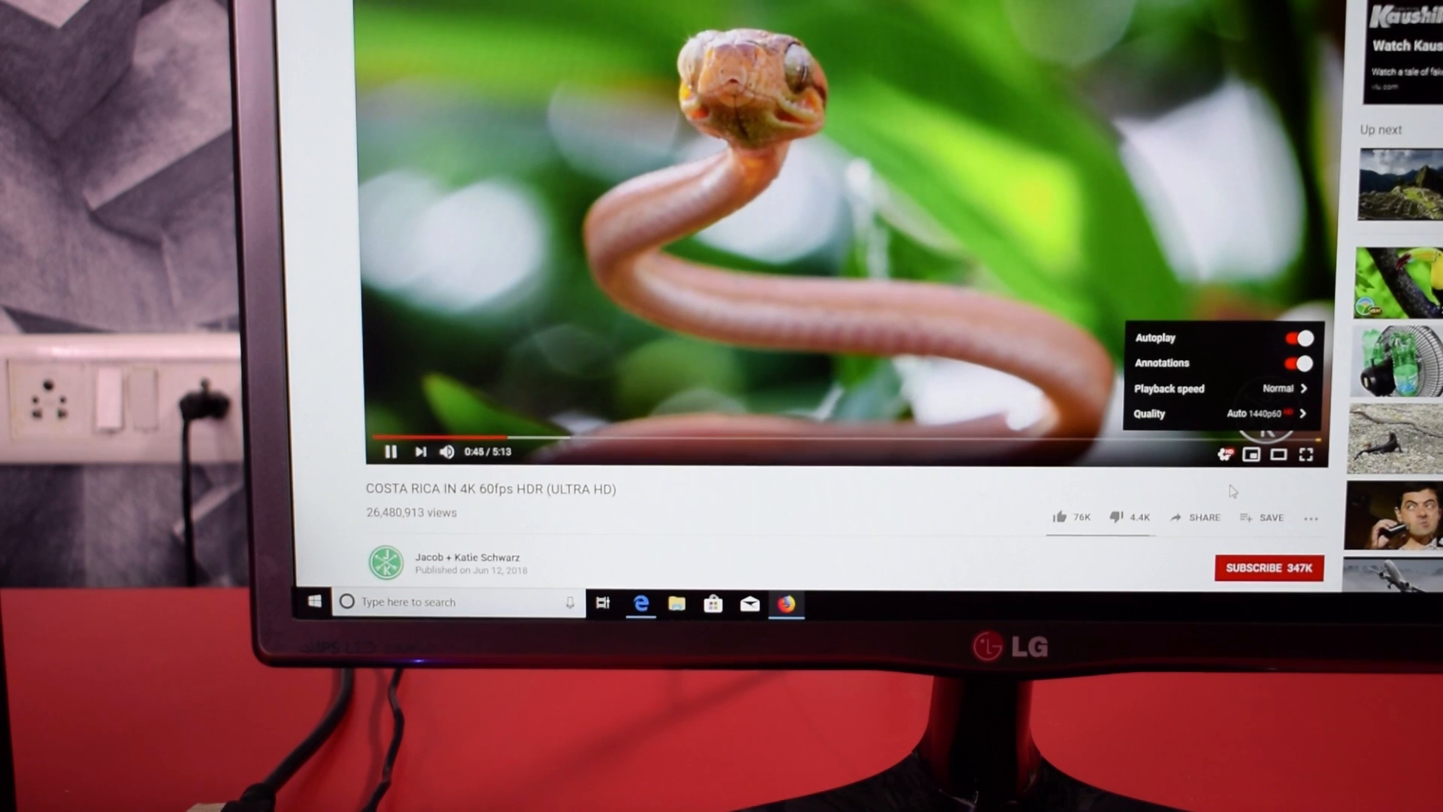
Switch the Costa Rica video quality from 1440p60 to 2160p60 and confirm it's playing in 4K
click(1225, 454)
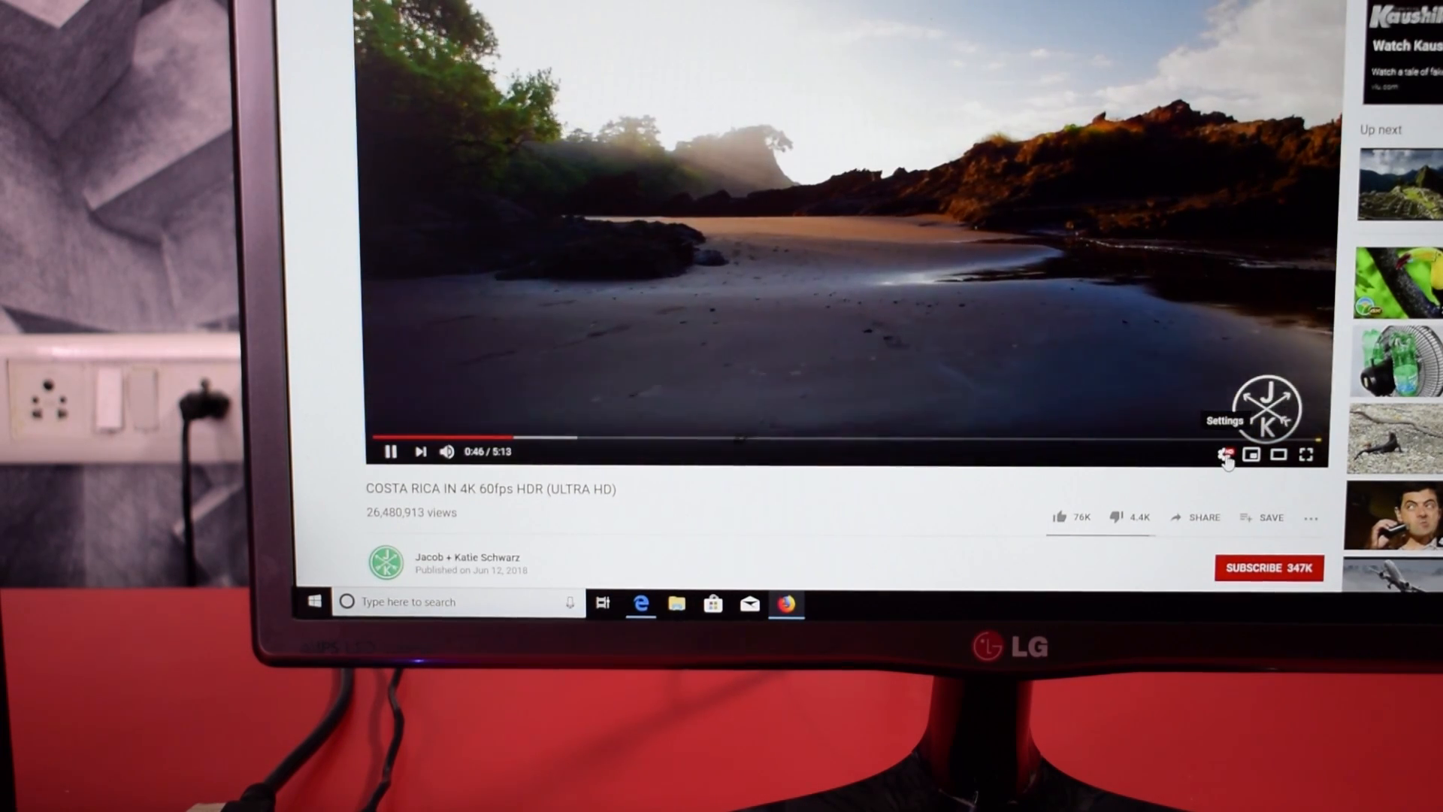
click(1224, 454)
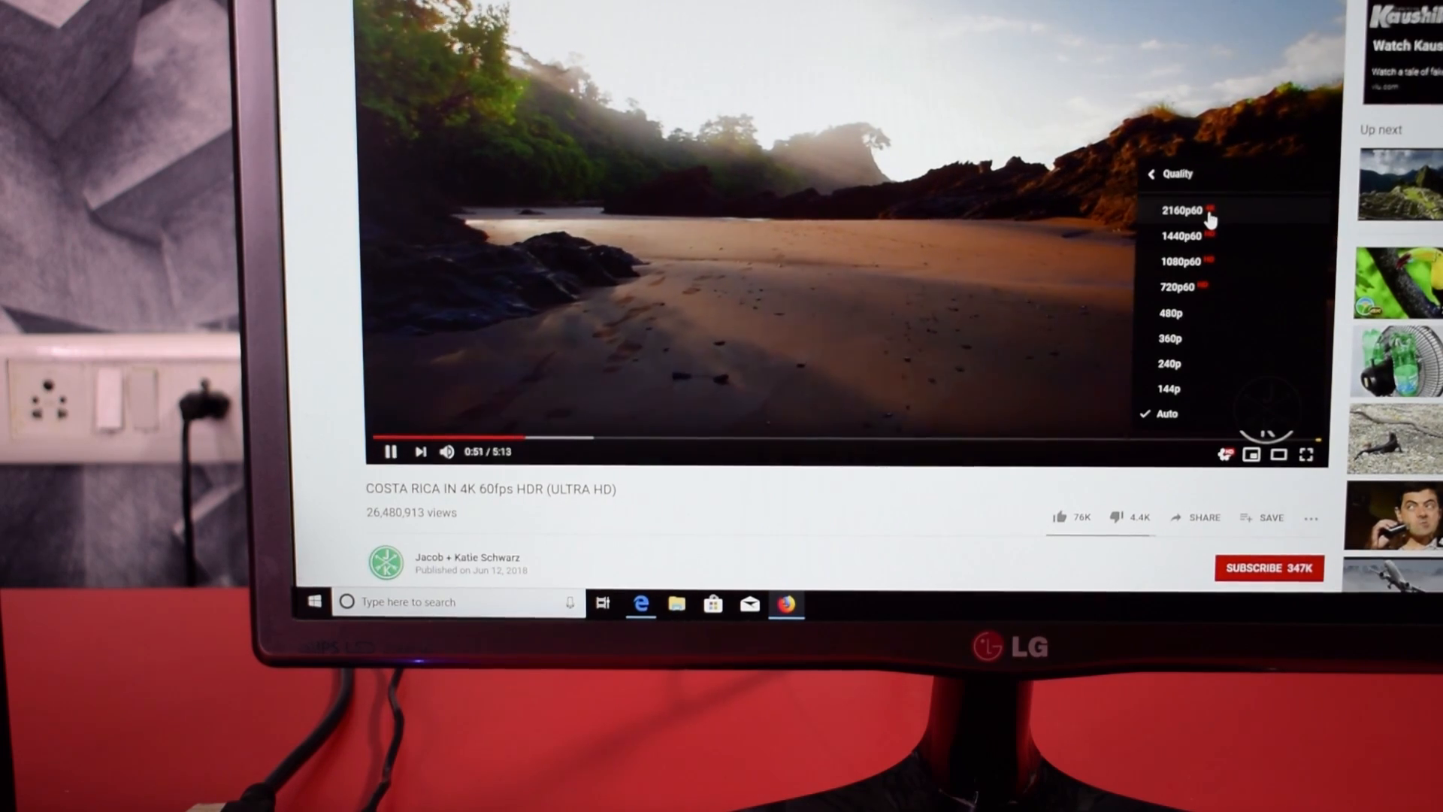
click(1181, 209)
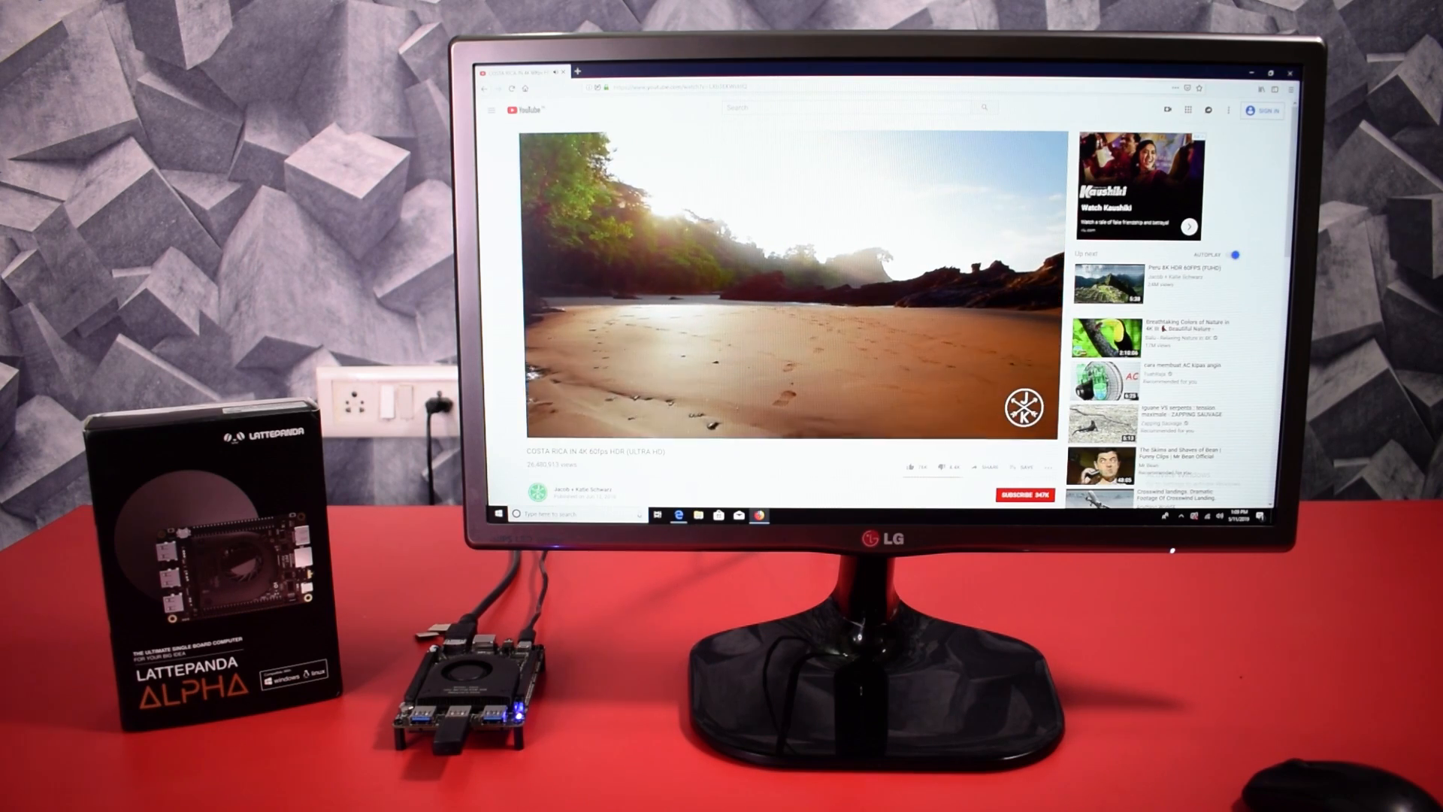
click(782, 276)
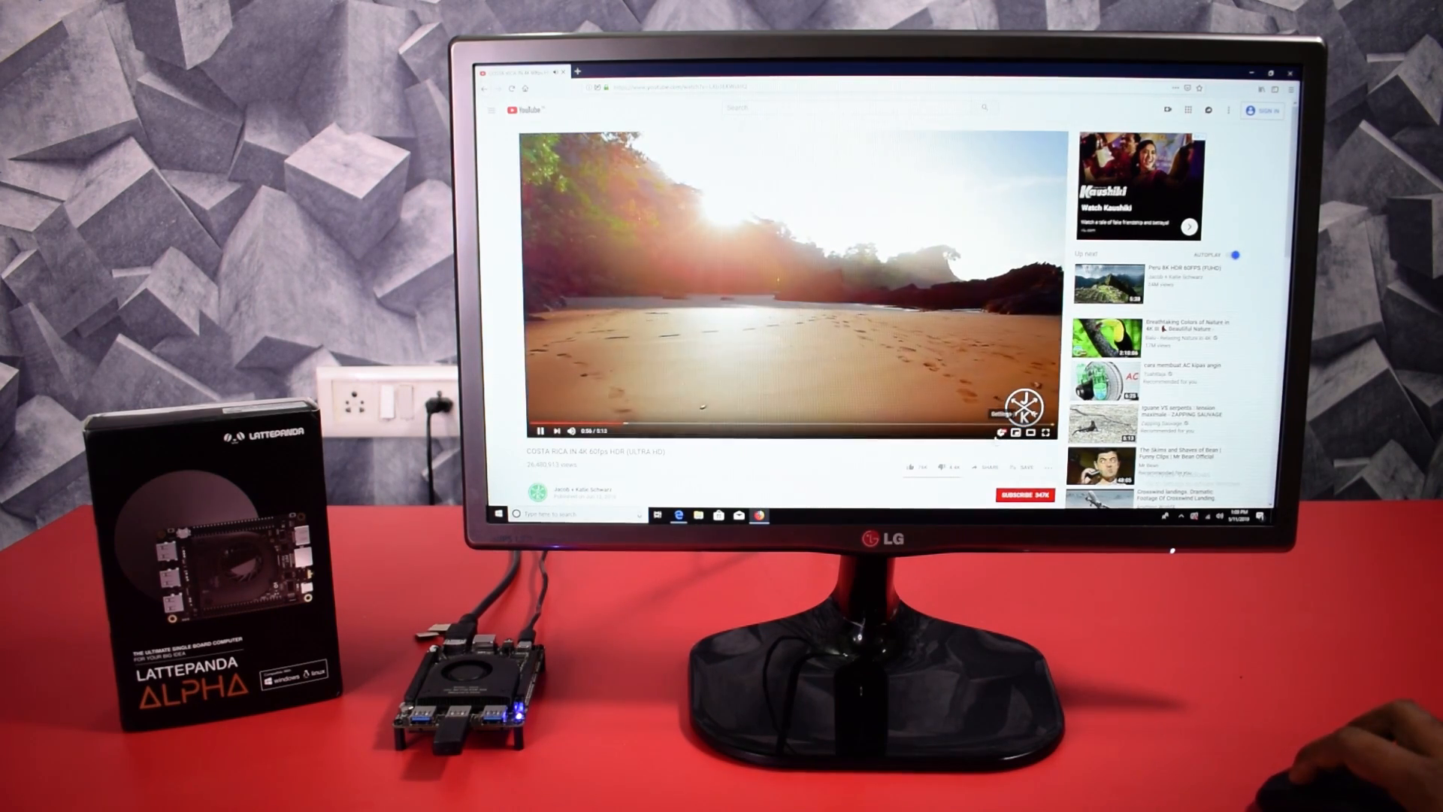
click(1010, 409)
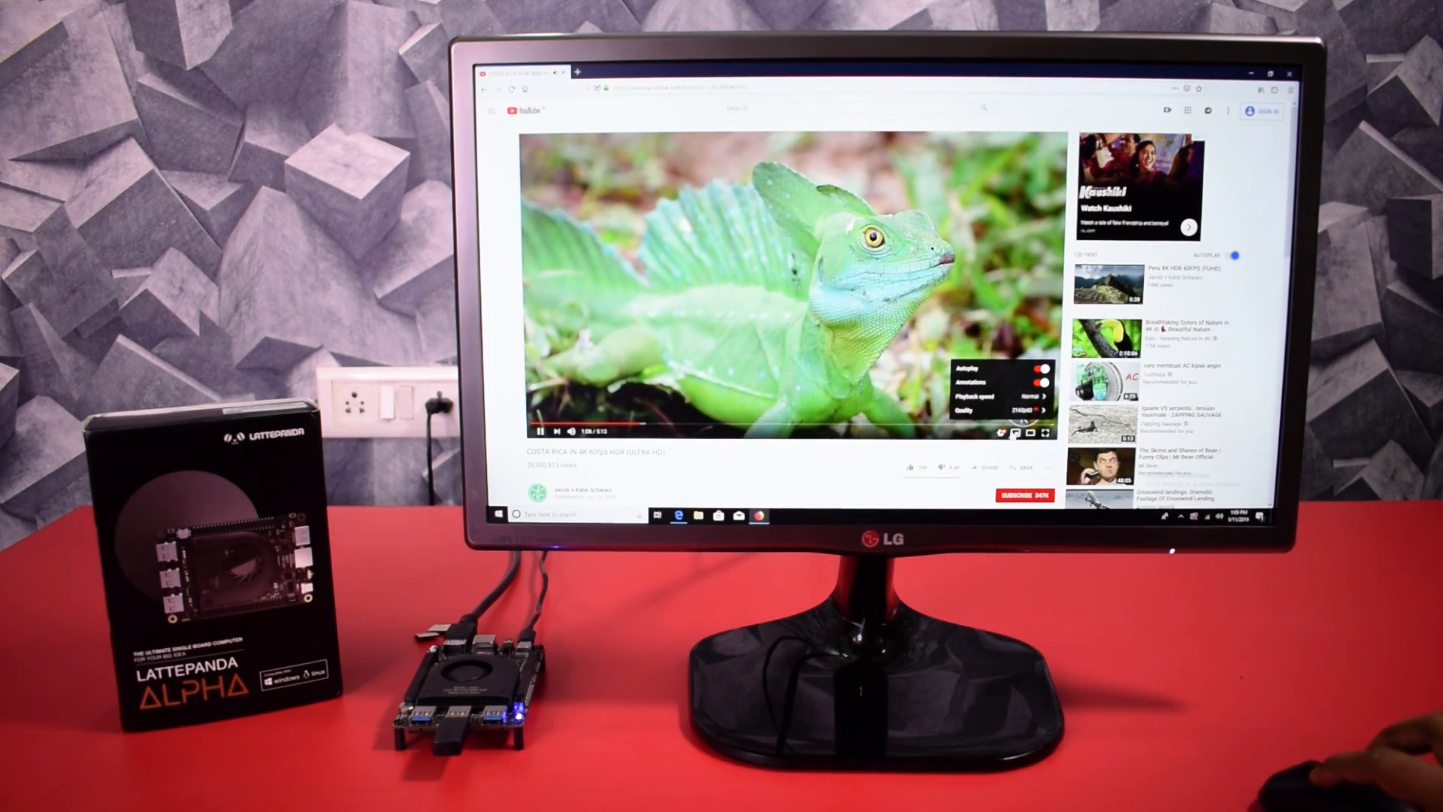
Close the playback settings panel and go to another 4K video page
click(1045, 431)
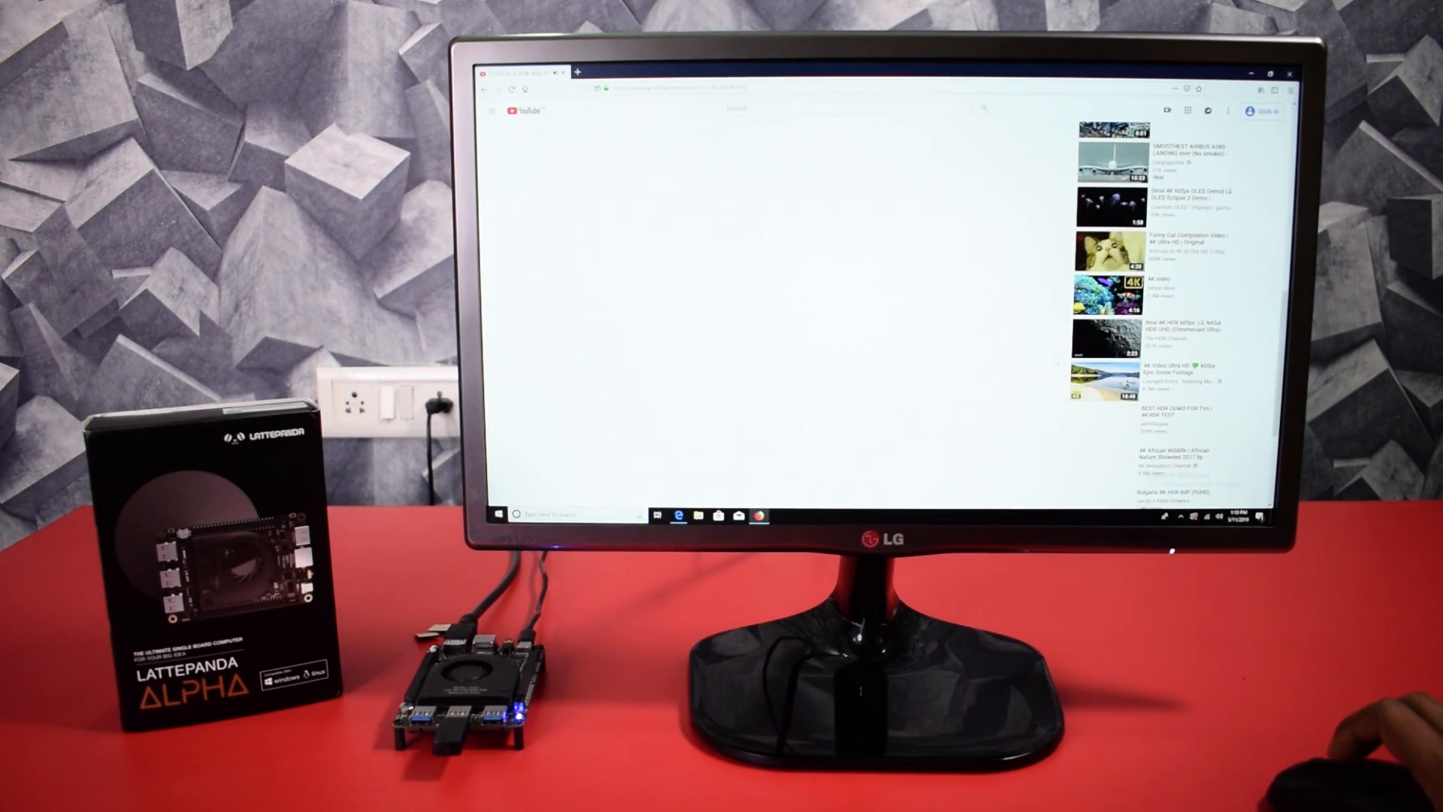
click(1109, 377)
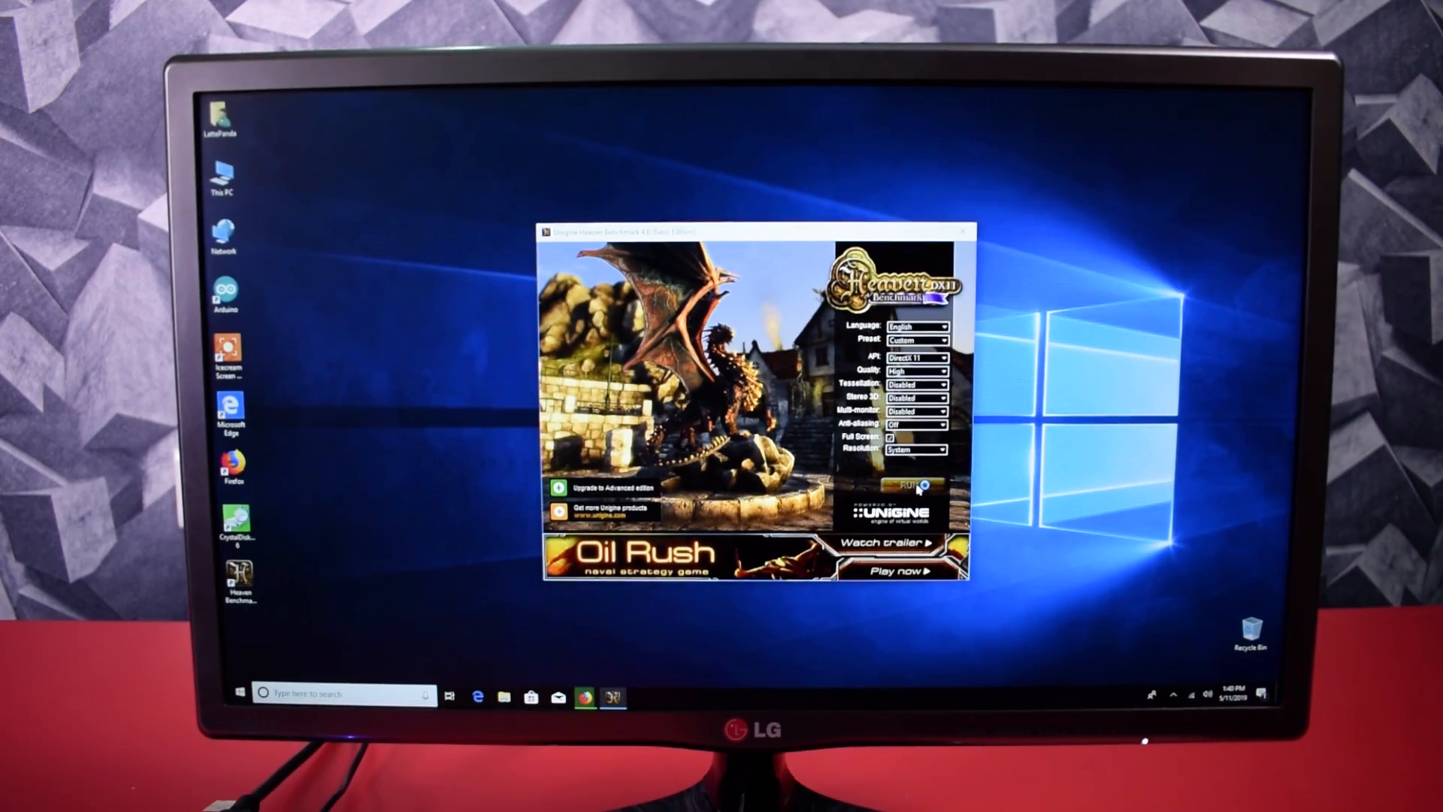
Run the Unigine Heaven scene with DirectX 11 at High quality
click(909, 486)
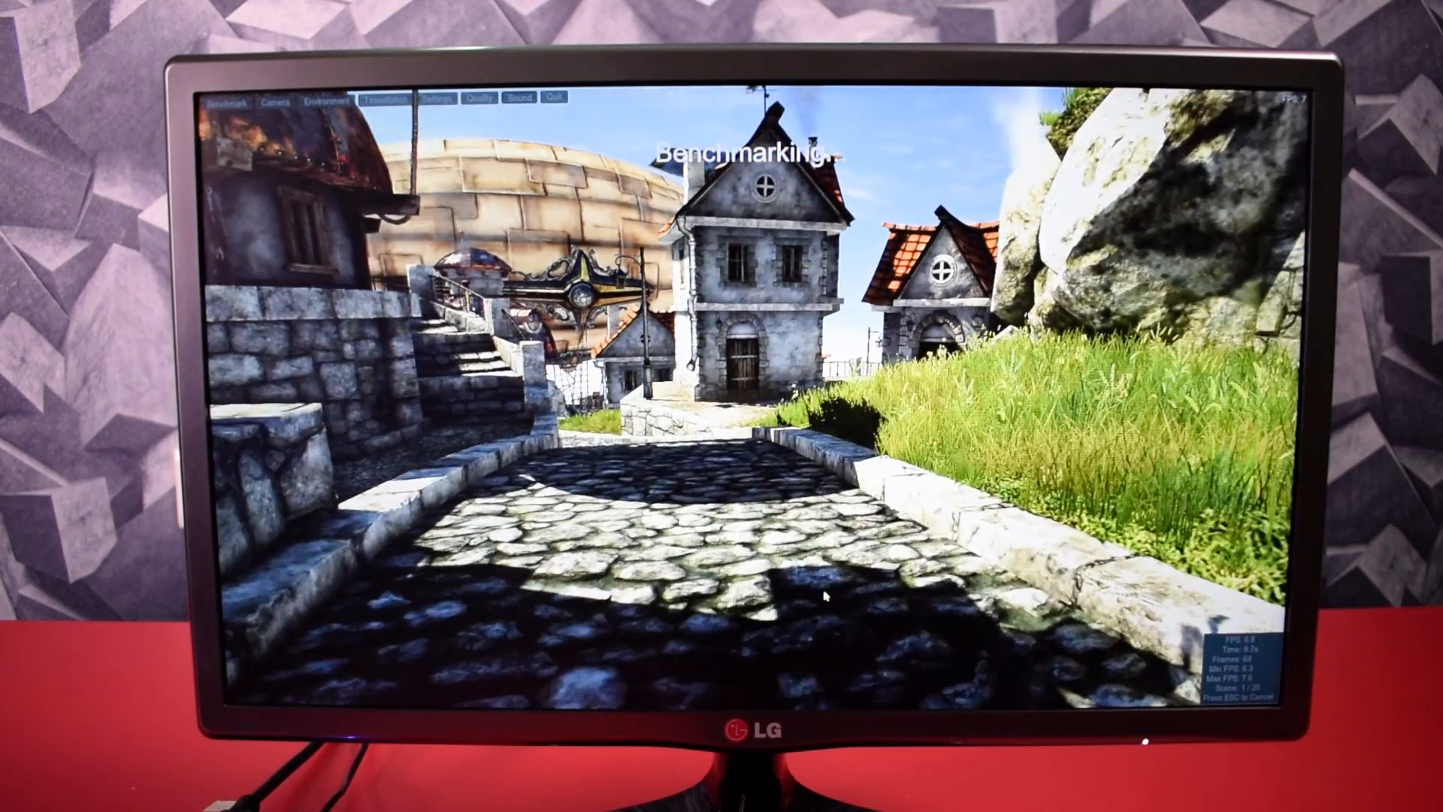
click(559, 99)
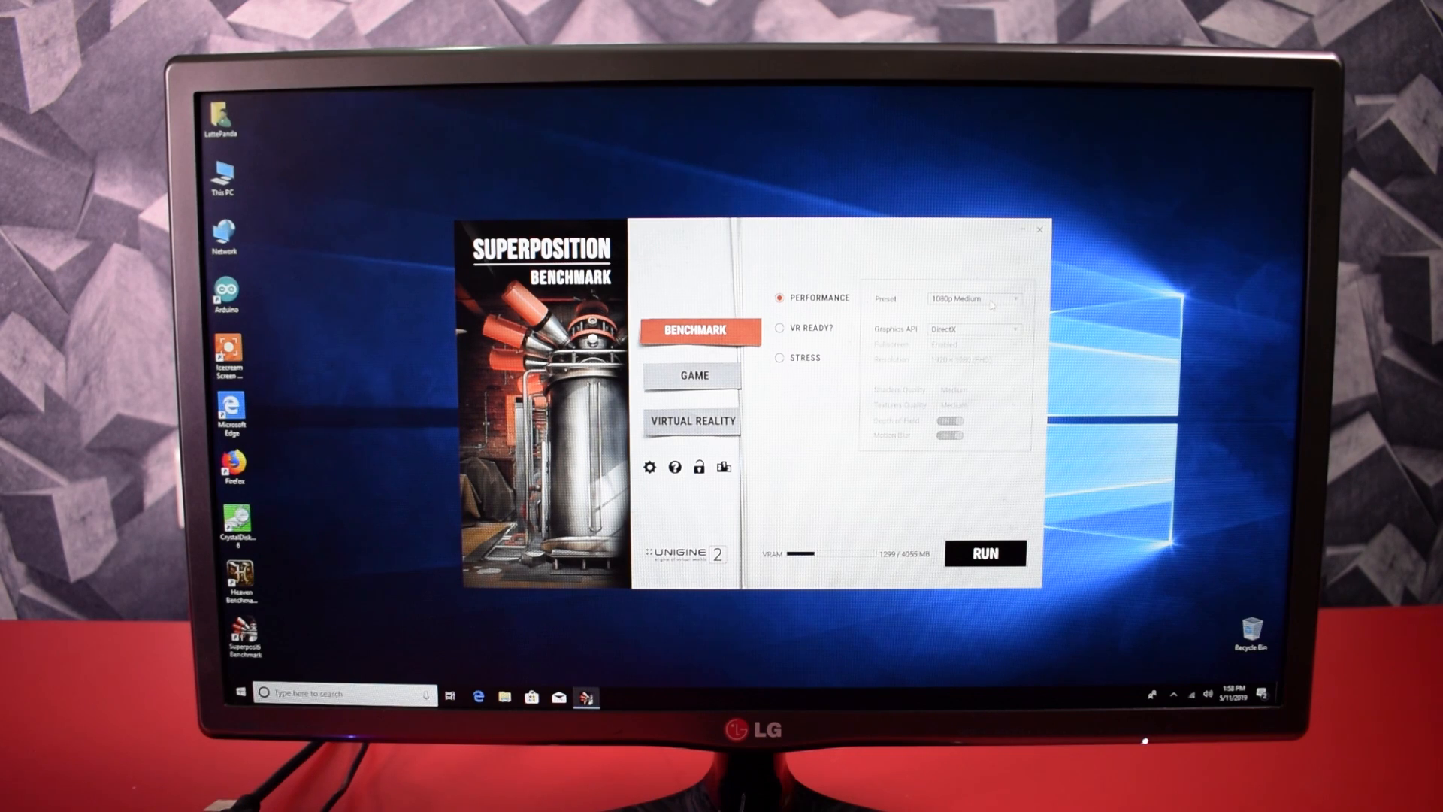
Set the Superposition preset to 720p Low and start the benchmark run
click(973, 299)
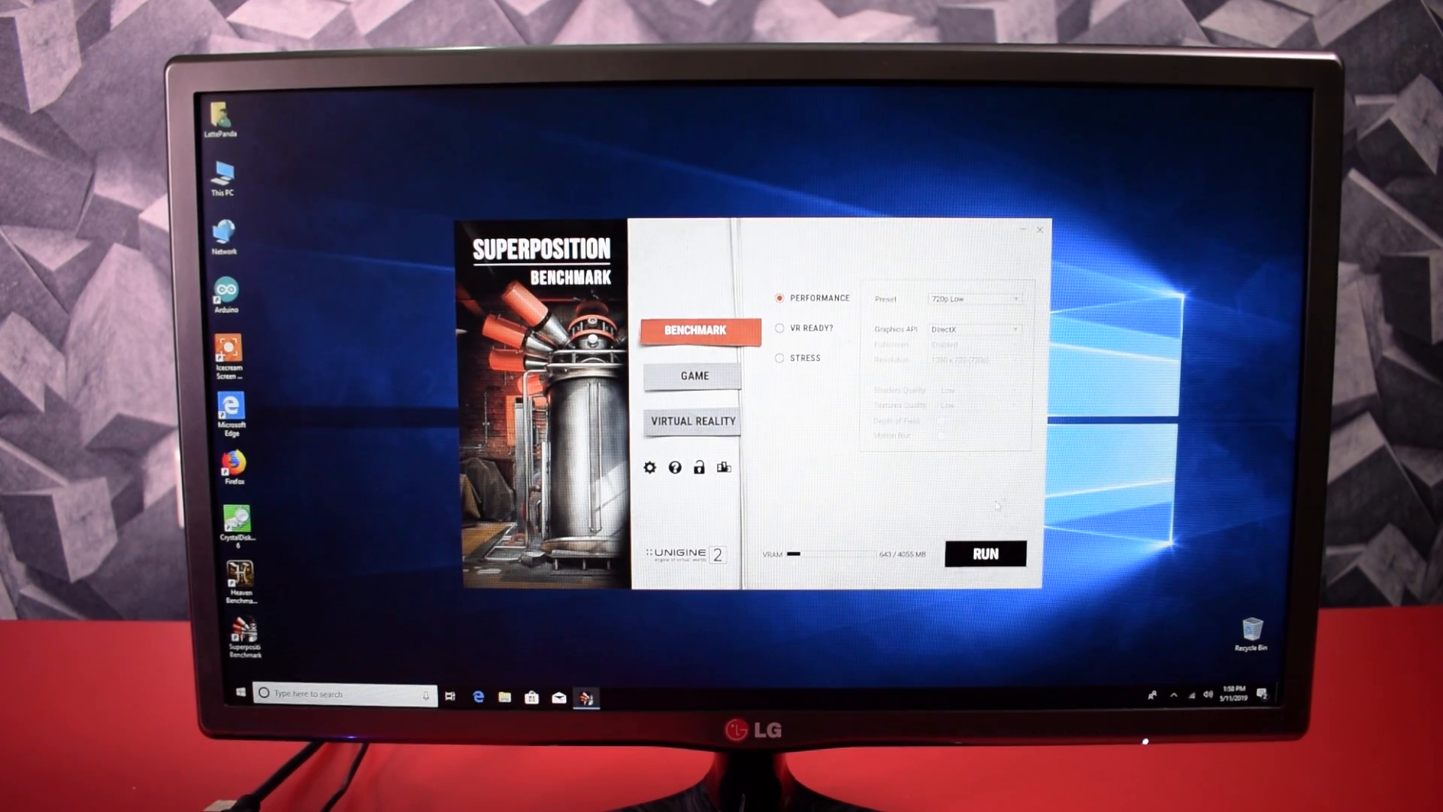
mouse_move(984, 554)
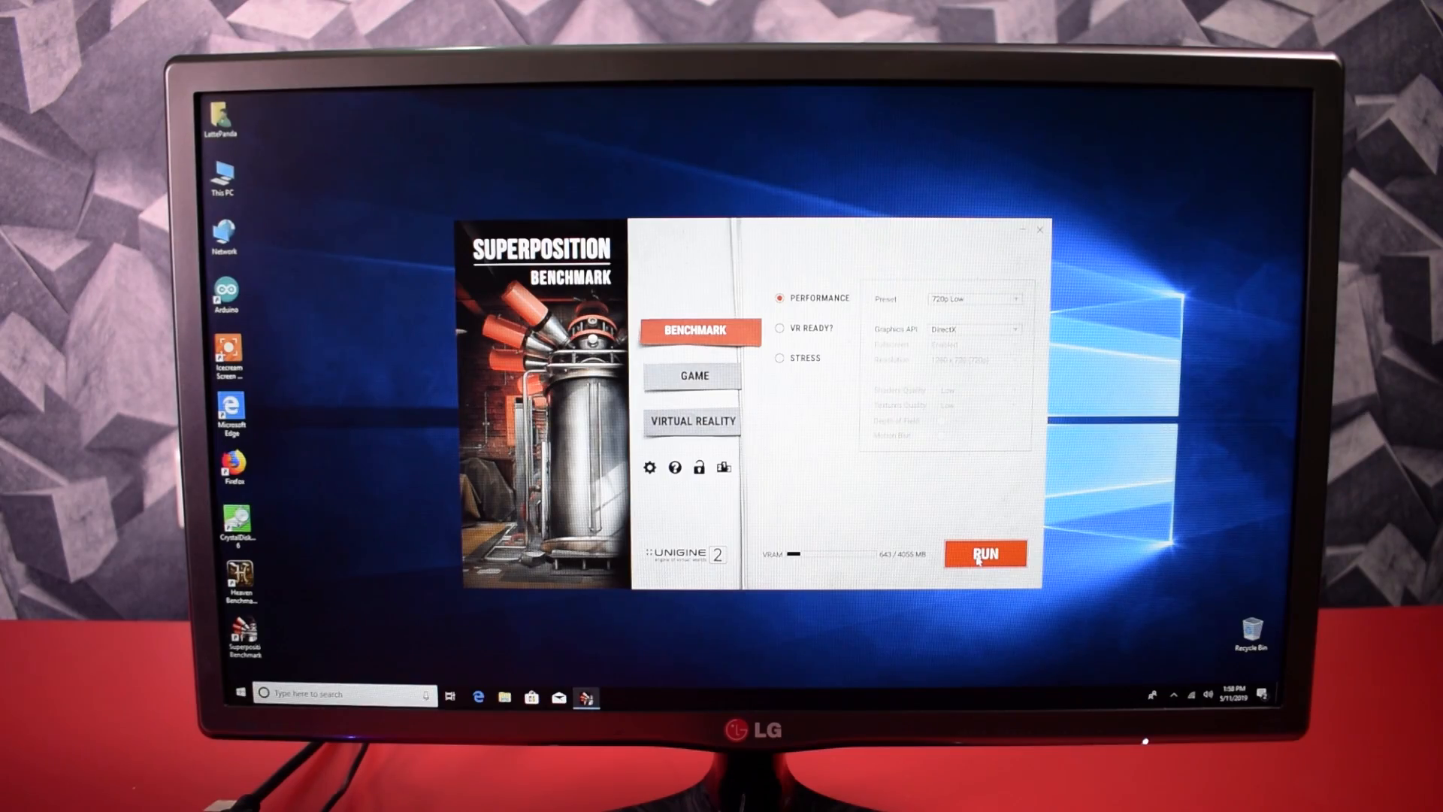
click(984, 554)
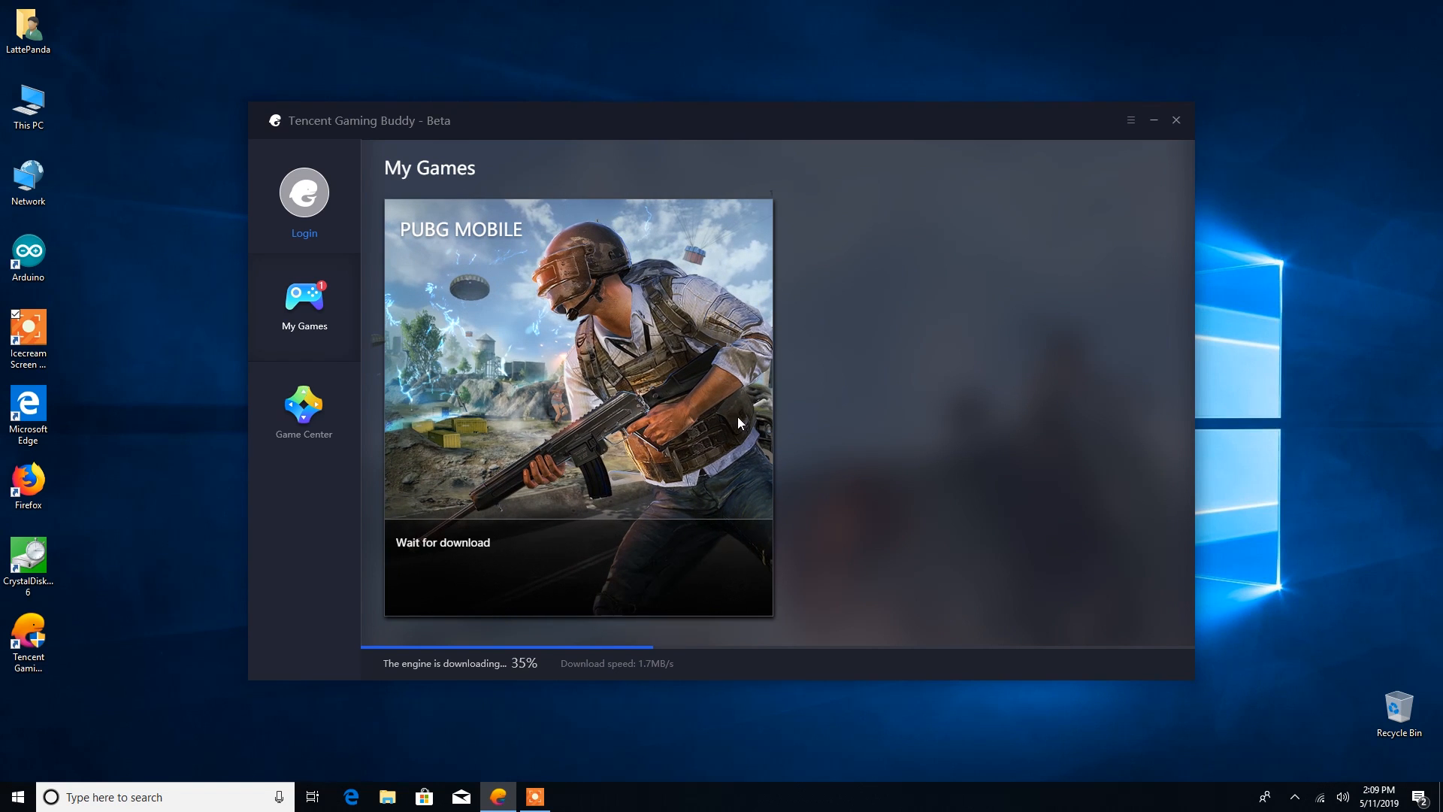
mouse_move(1013, 450)
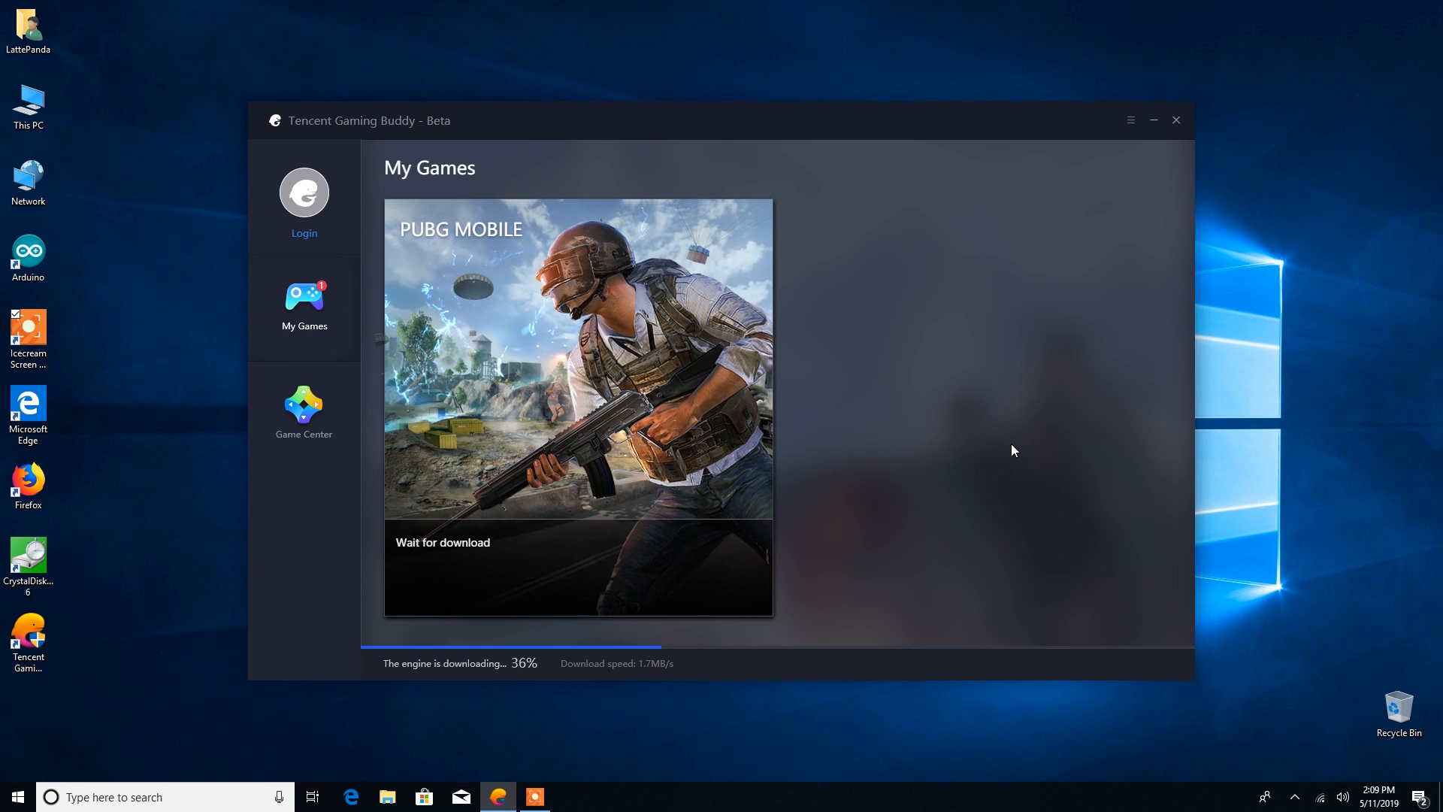